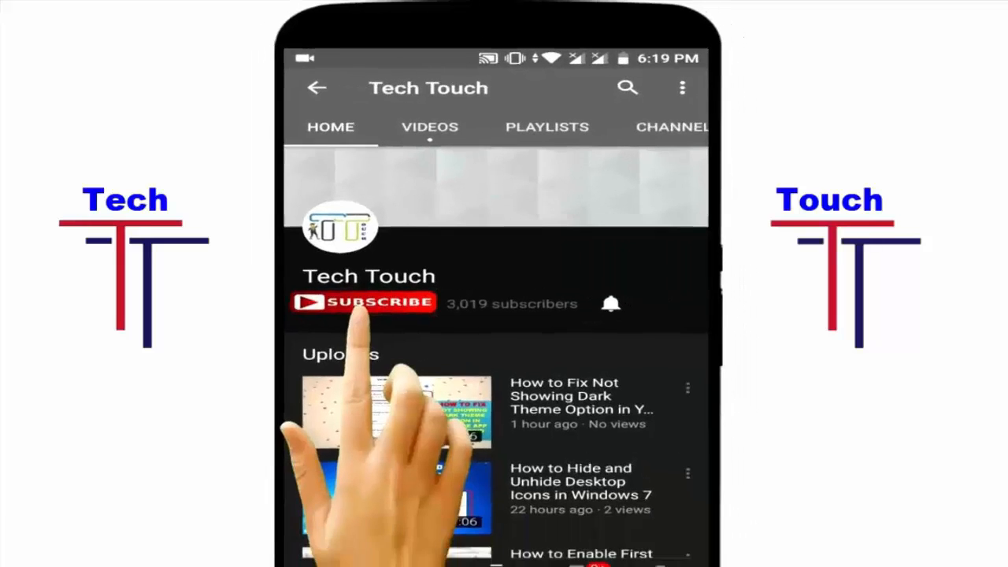
- Reach the Windows Update history page with installed quality updates and its Related settings
left_click(362, 303)
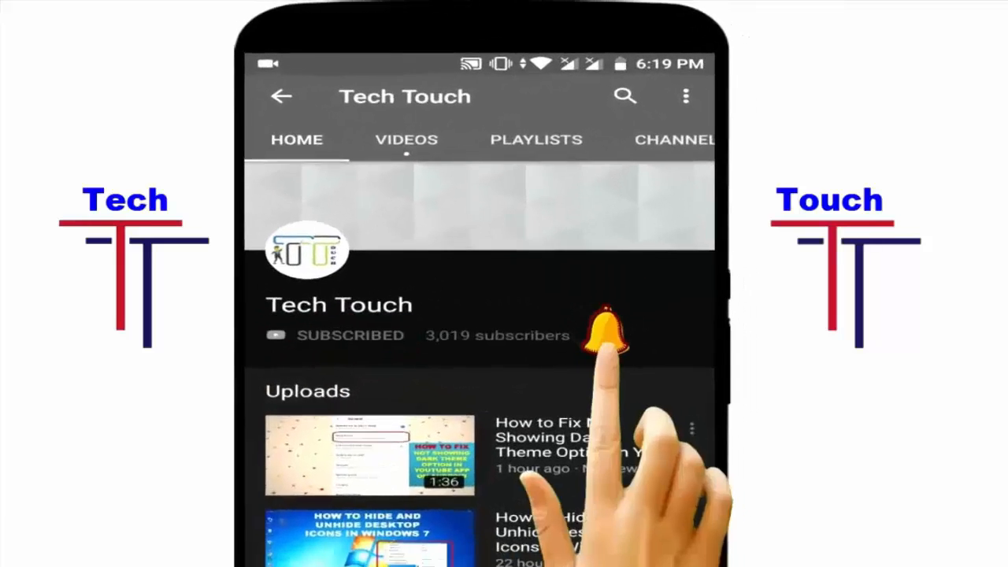
left_click(611, 331)
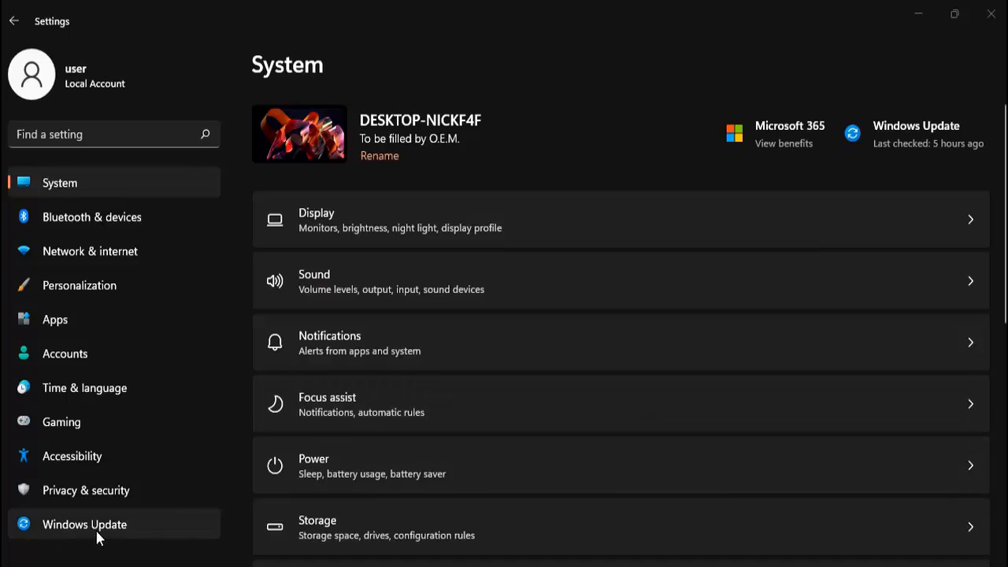
left_click(82, 523)
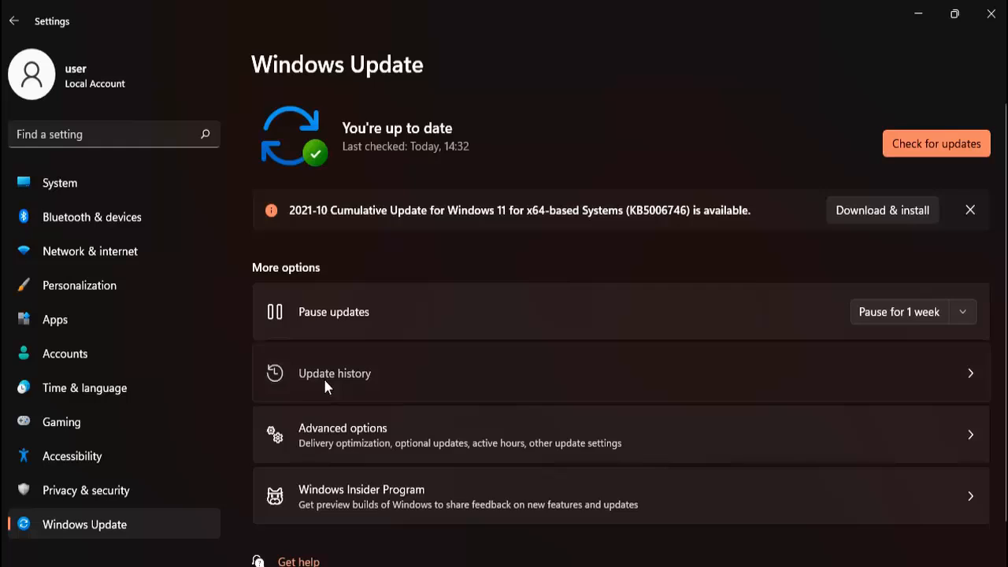
left_click(334, 373)
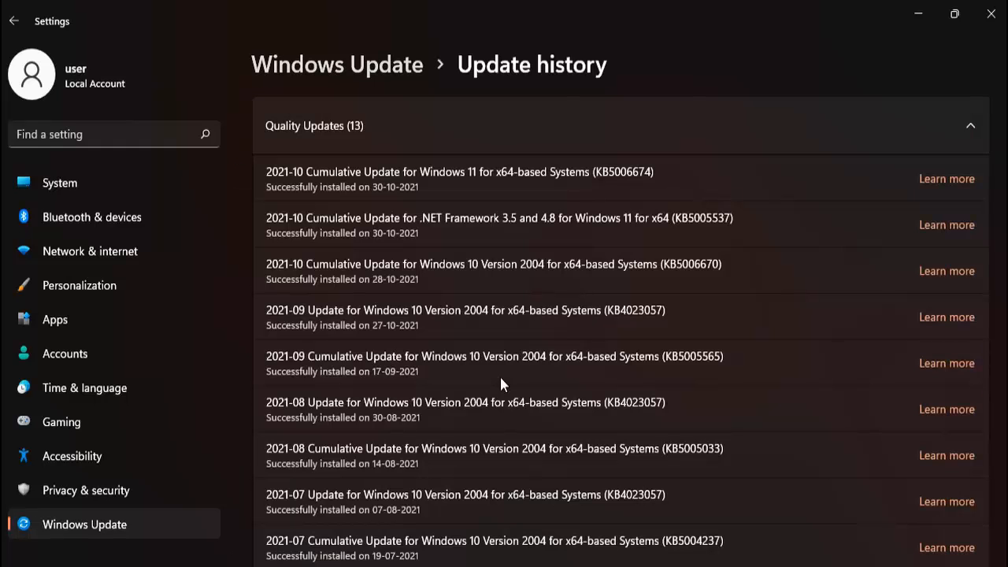
scroll("down", 3)
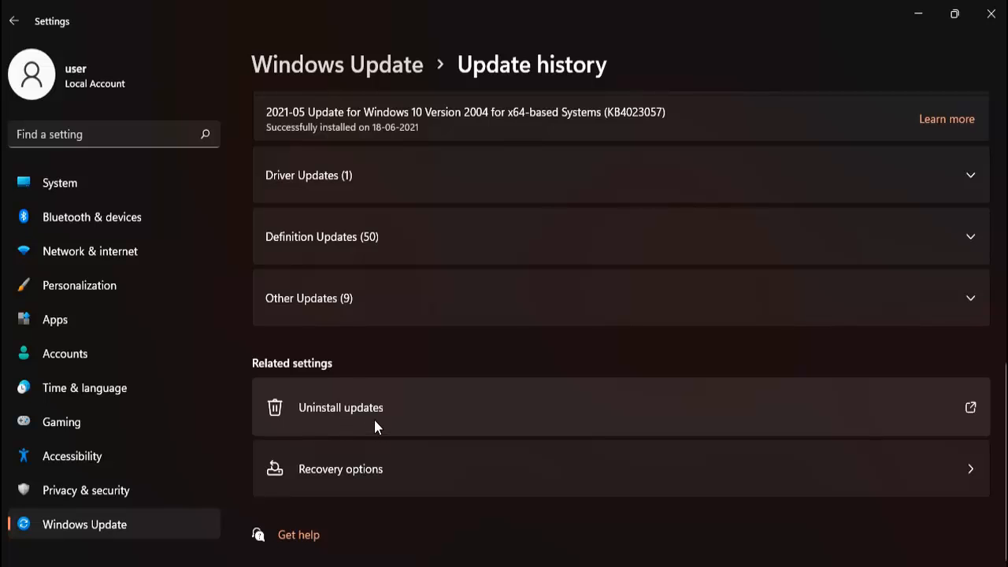
- Select Security Update for Microsoft Windows (KB5006674) in Control Panel's Installed Updates list for uninstall
left_click(340, 406)
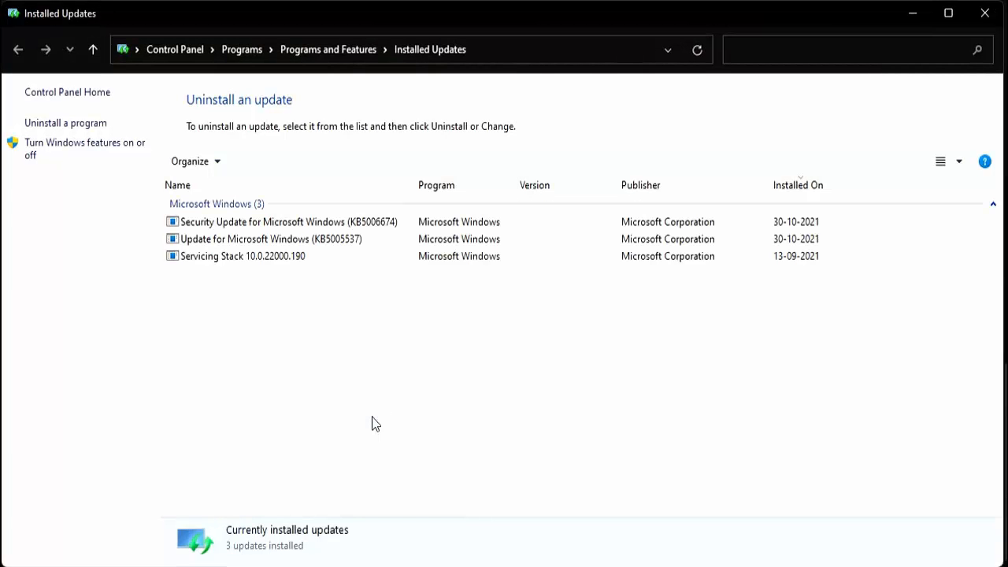
mouse_move(337, 312)
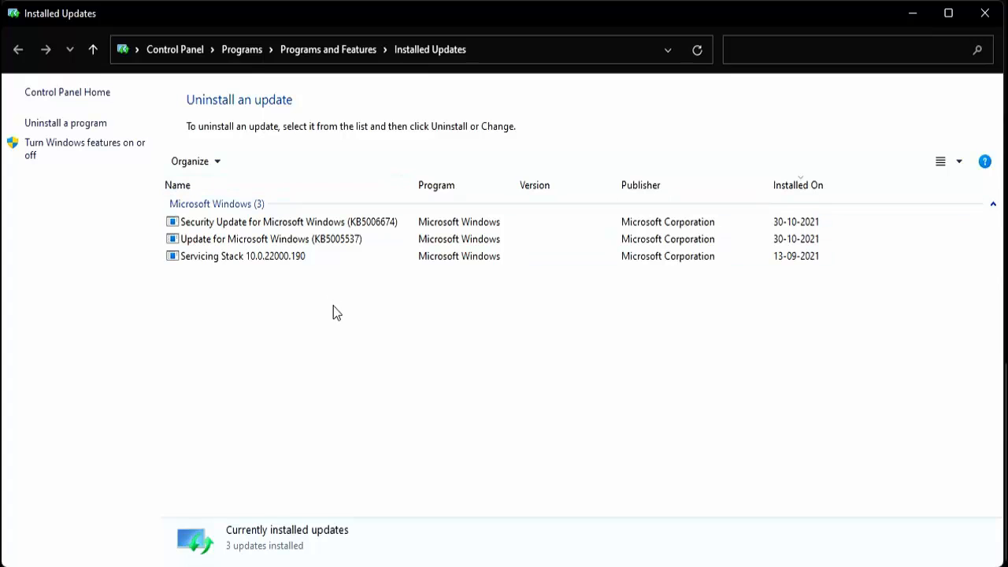
left_click(286, 220)
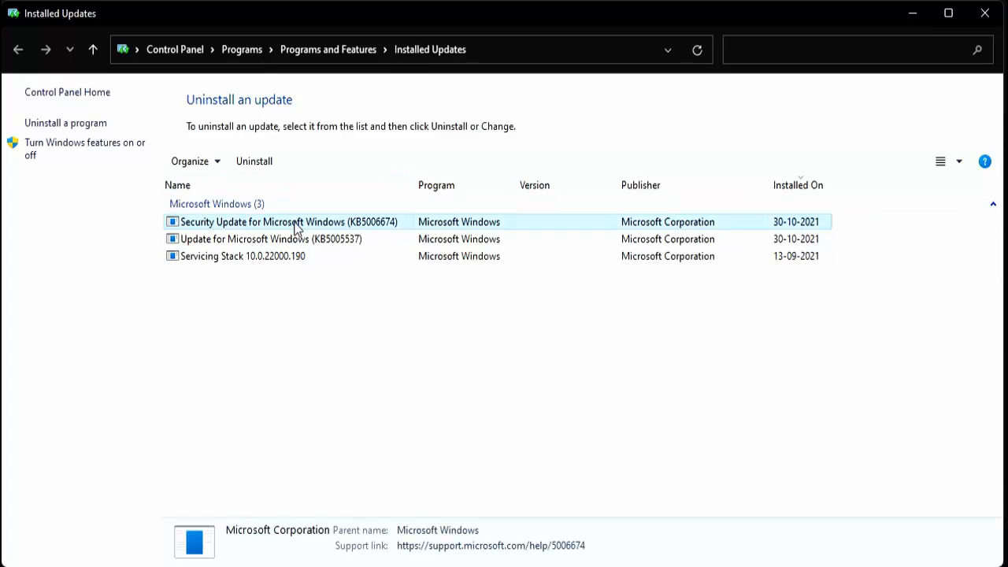
mouse_move(254, 163)
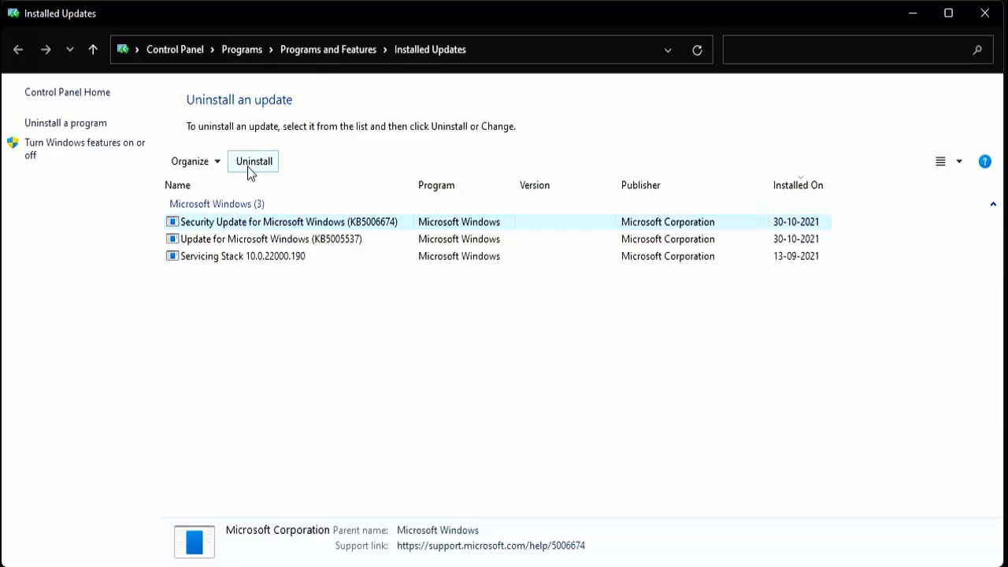